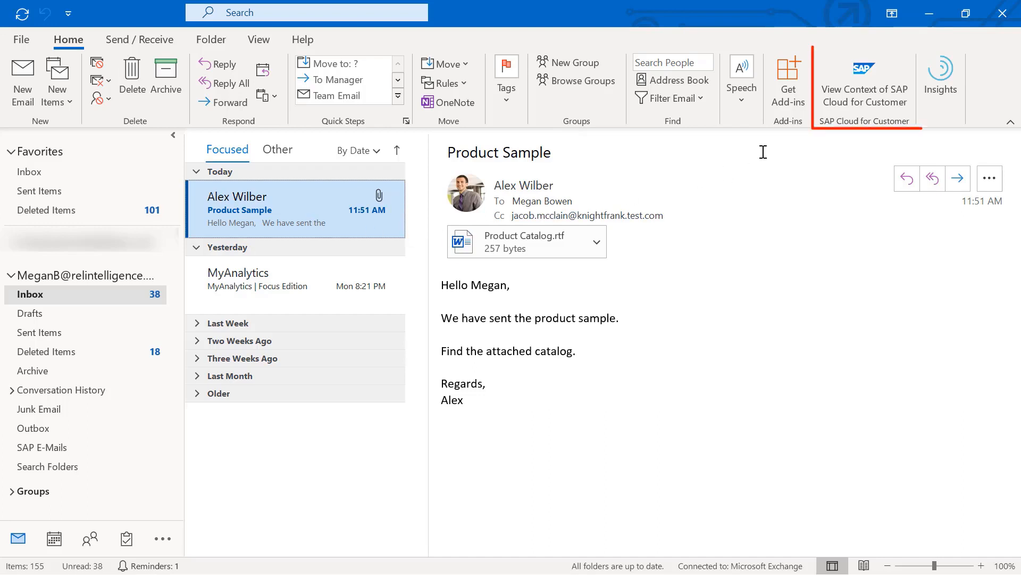
# Show the SAP Cloud for Customer context pane for the Product Sample email's sender, Alex Wilber.
pyautogui.click(864, 78)
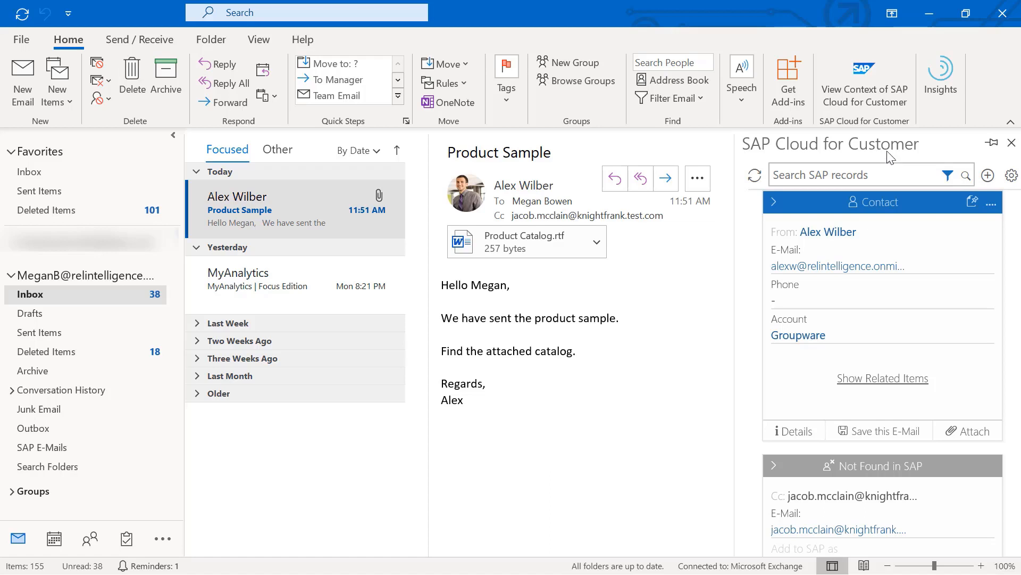
pyautogui.moveTo(883, 378)
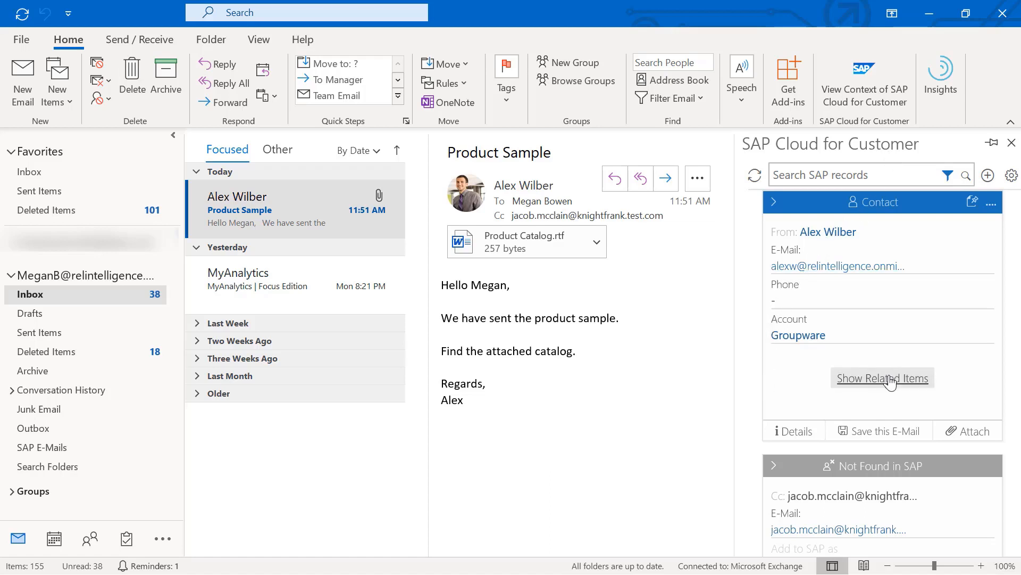
# Expand Alex Wilber's related SAP items to show Account, E-Mails, Appointments and Visit groups.
pyautogui.click(882, 378)
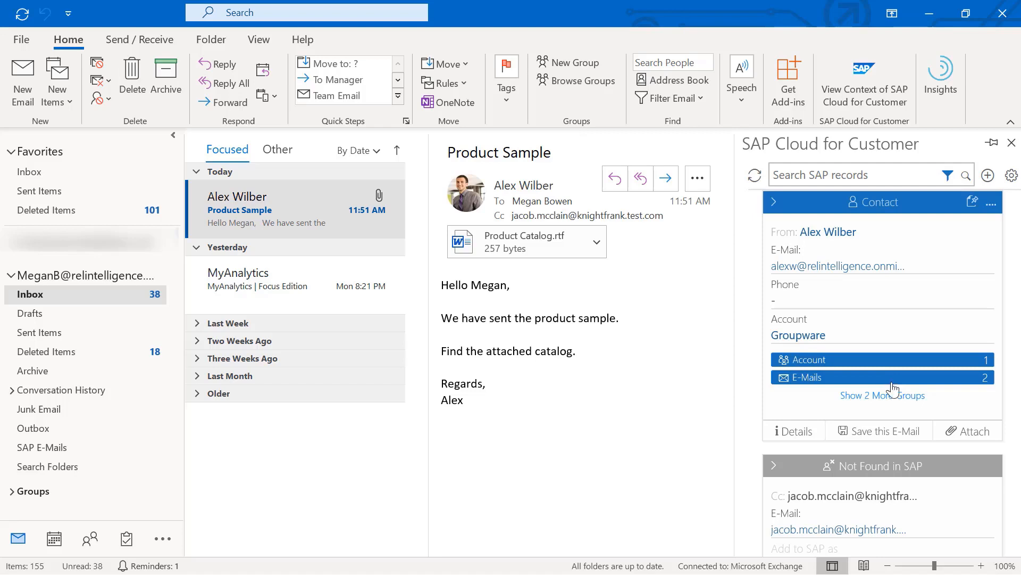
pyautogui.click(883, 395)
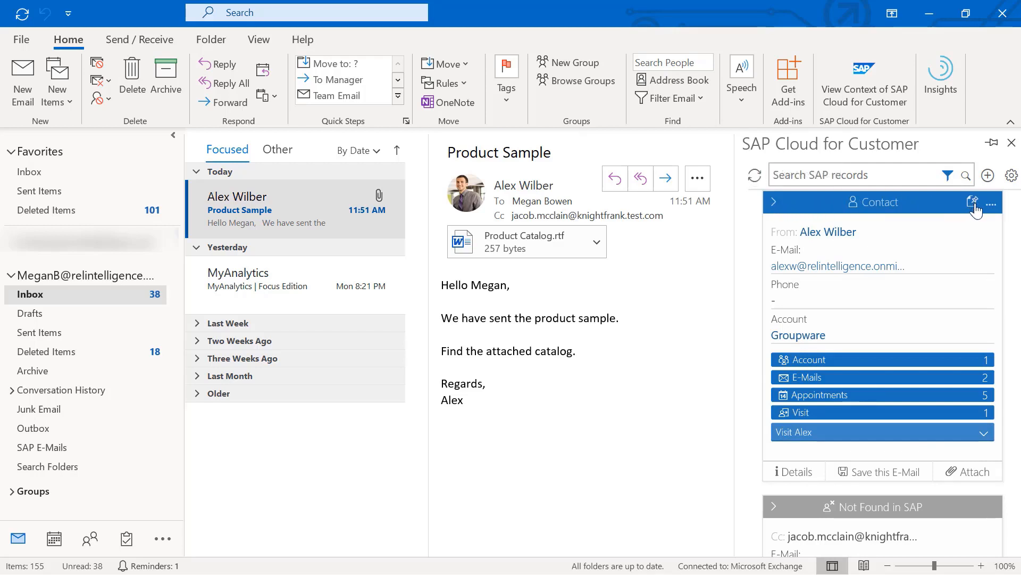
pyautogui.moveTo(979, 263)
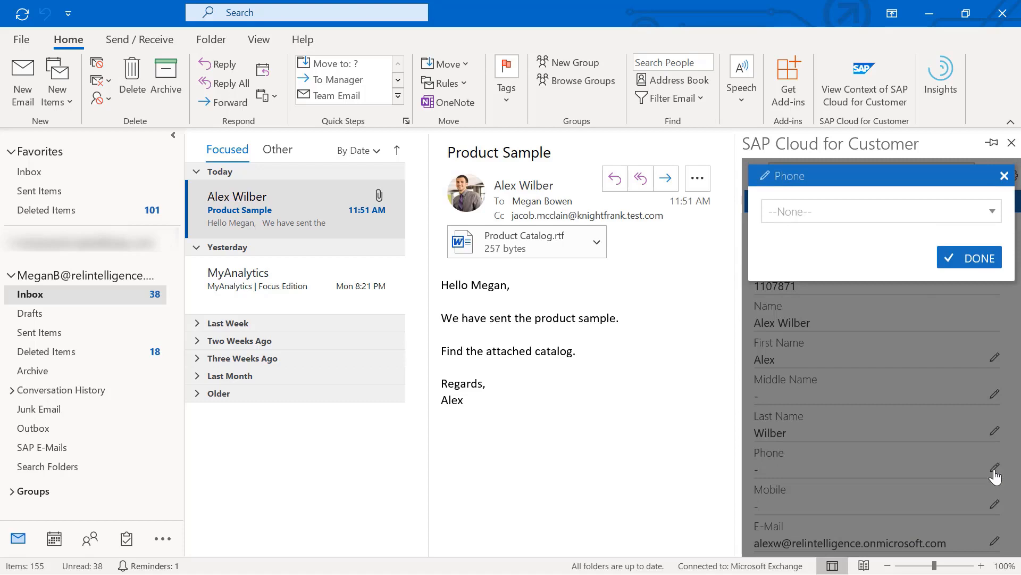
pyautogui.write('123456')
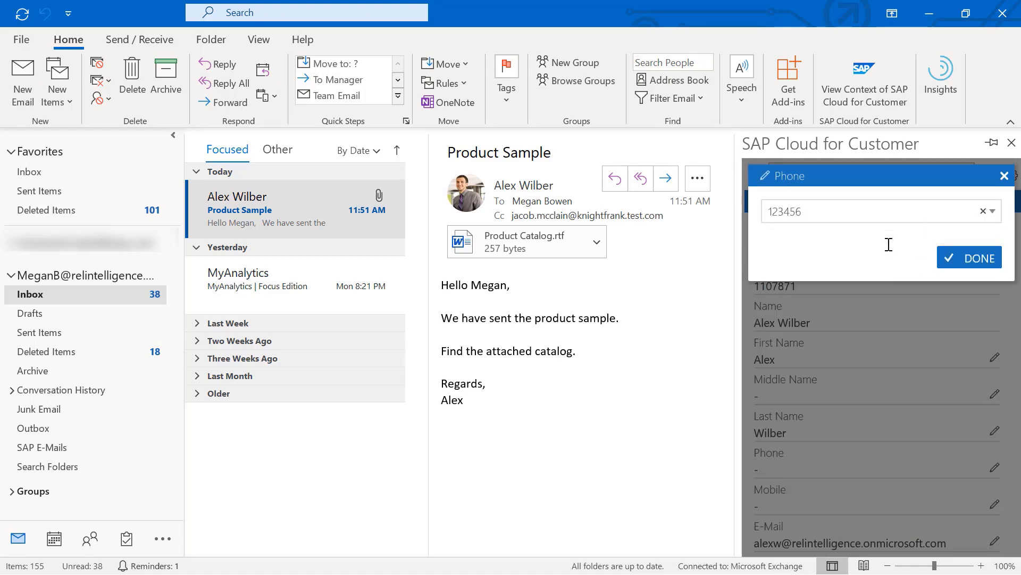
pyautogui.click(968, 256)
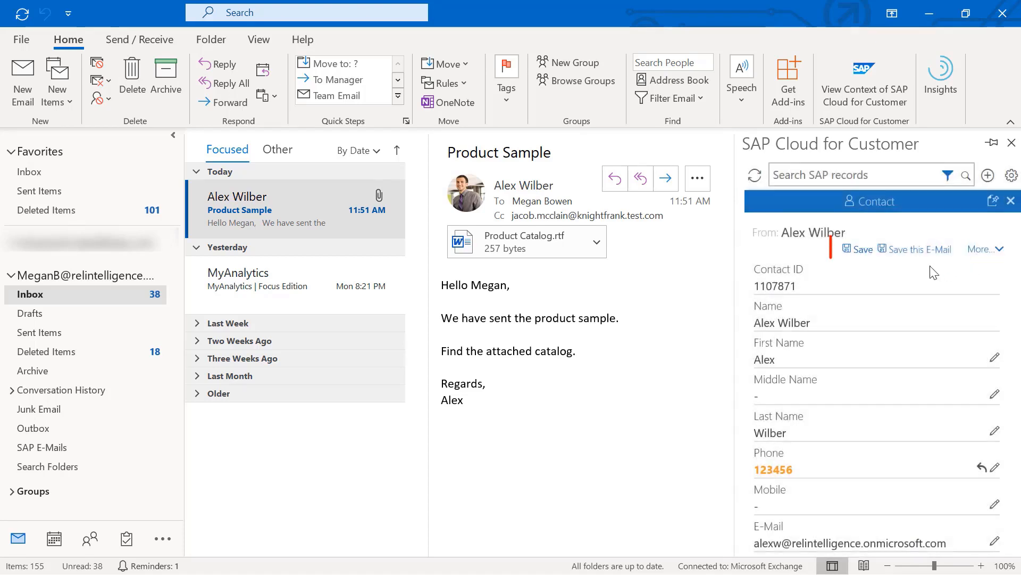
pyautogui.click(861, 249)
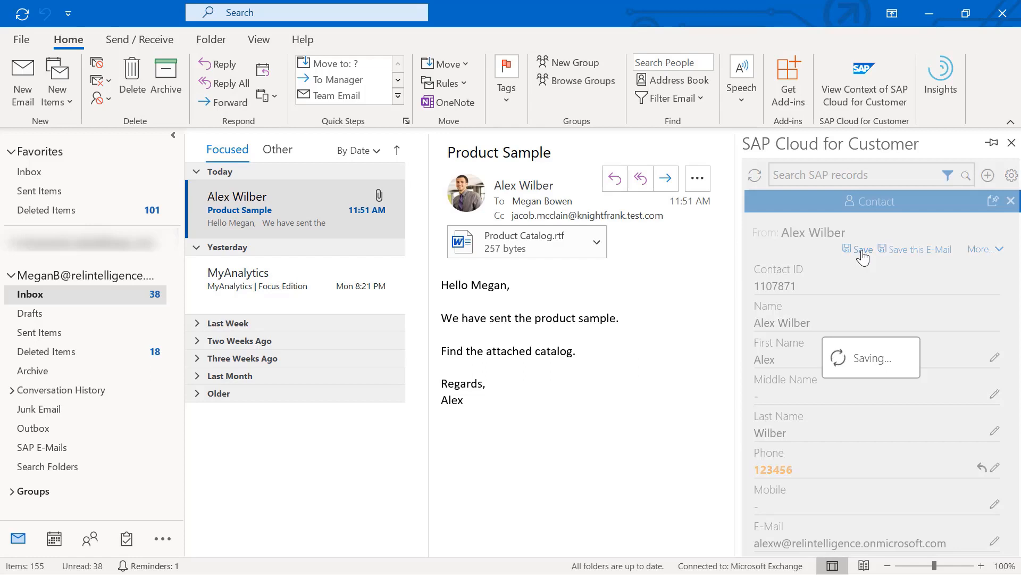
pyautogui.click(860, 249)
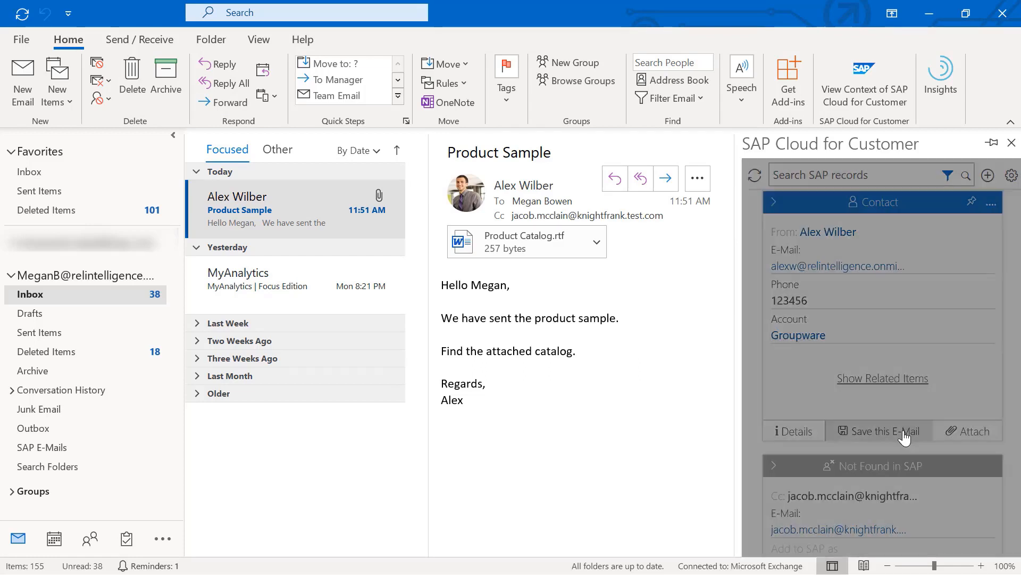
# Add the Product Sample email to SAP with its Product Catalog.rtf attachment included.
pyautogui.click(879, 431)
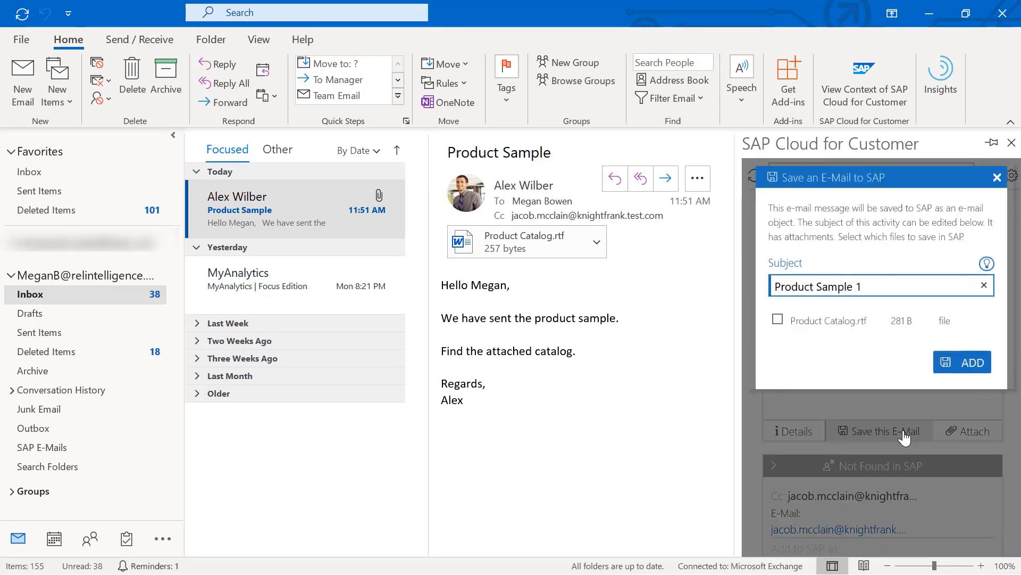
pyautogui.click(777, 320)
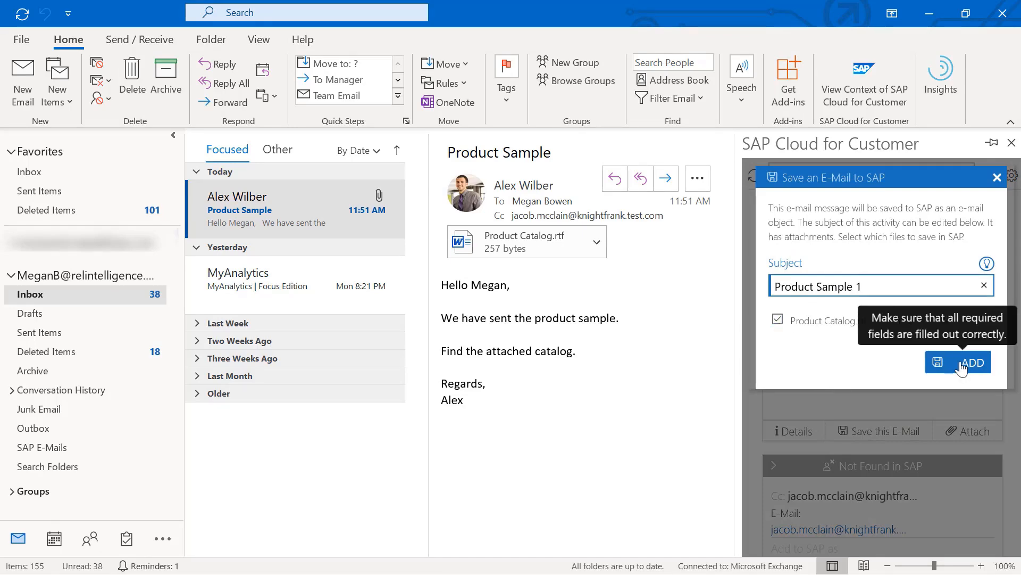
pyautogui.click(970, 362)
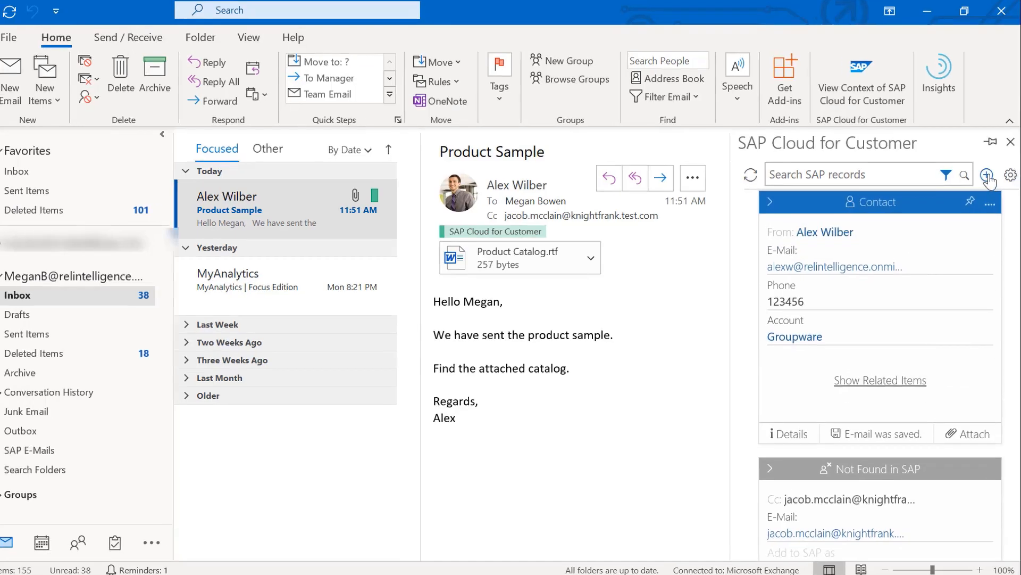
# Create a new SAP account named Jacob and save it.
pyautogui.click(988, 177)
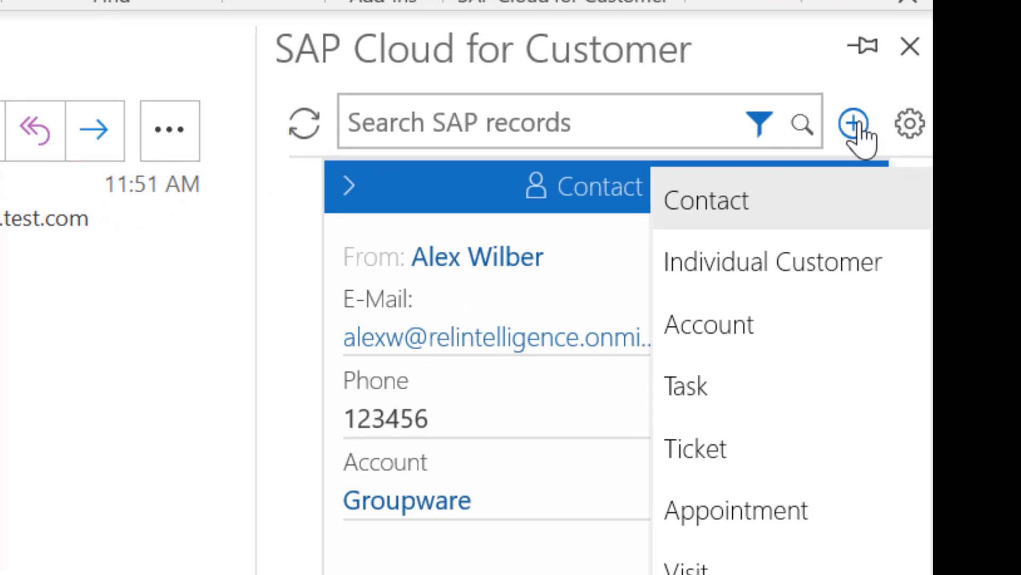
pyautogui.moveTo(710, 325)
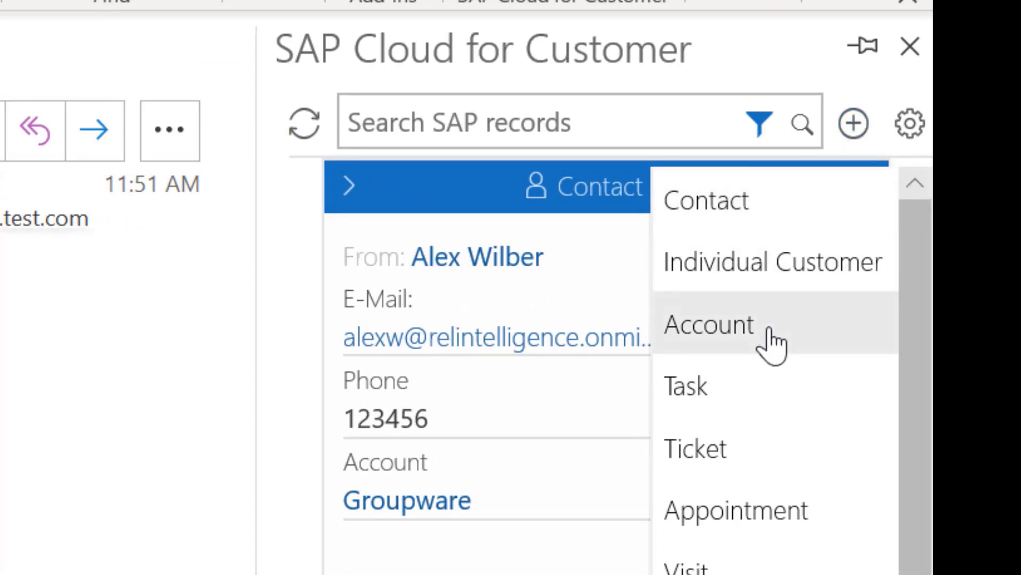
pyautogui.click(710, 325)
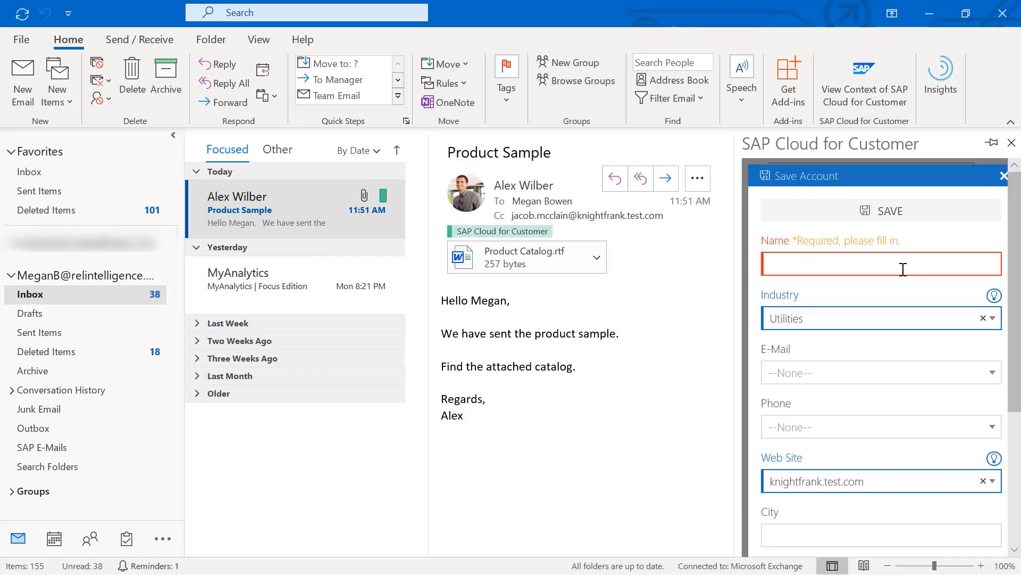
pyautogui.write('Jacob')
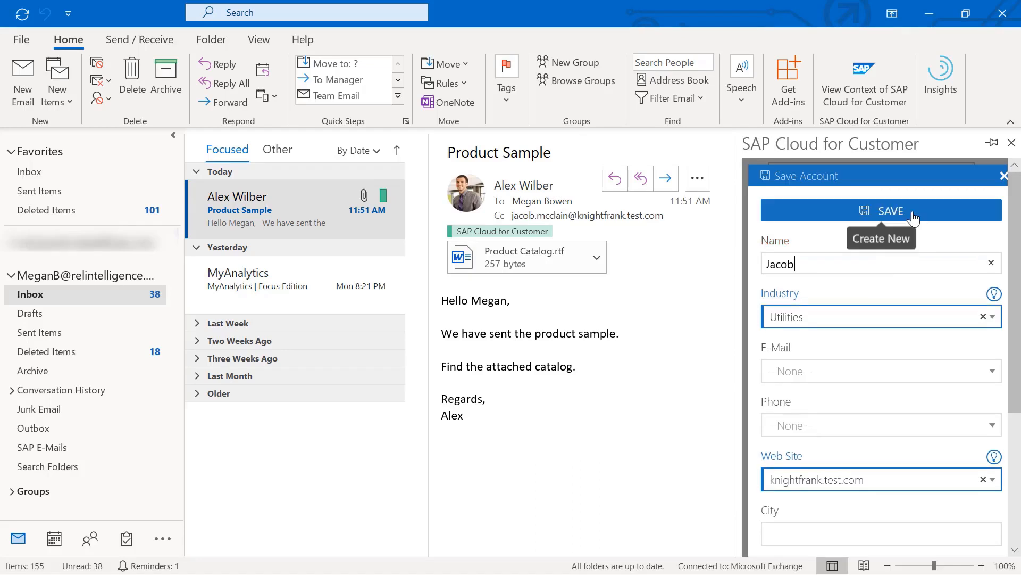
pyautogui.click(988, 177)
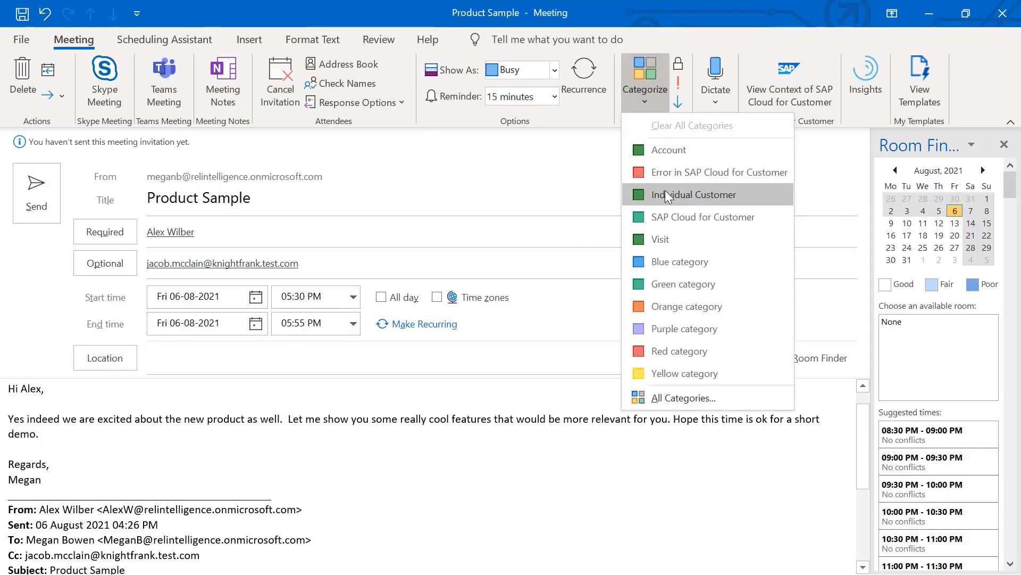
# Categorize the Product Sample meeting as Individual Customer and view it in the calendar on 6 August.
pyautogui.click(703, 217)
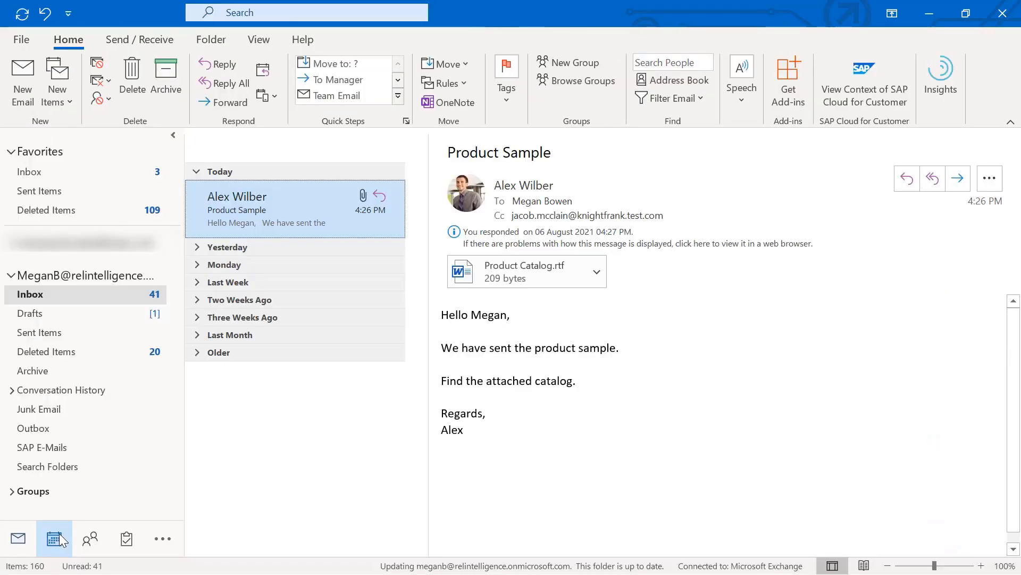
pyautogui.click(54, 538)
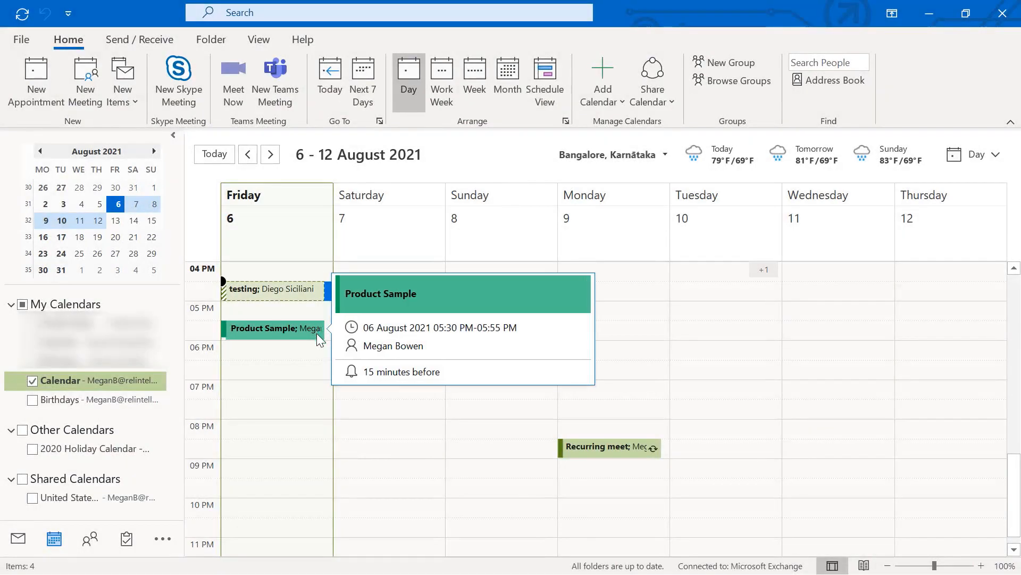